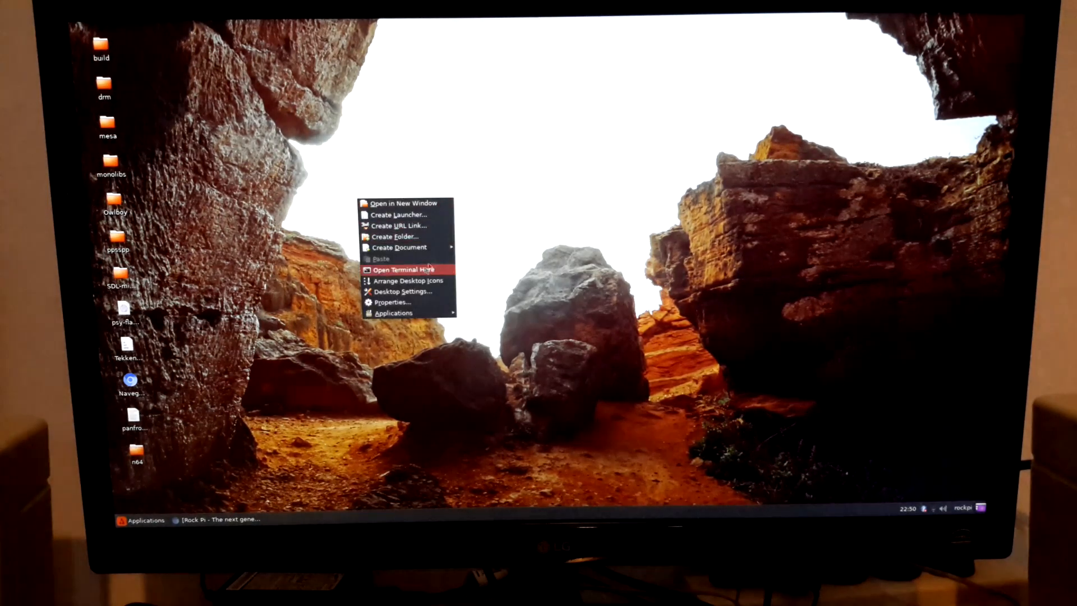
Step: Open a terminal in the Desktop folder from the desktop's right-click menu
{"action": "left_click", "coordinate": [398, 269]}
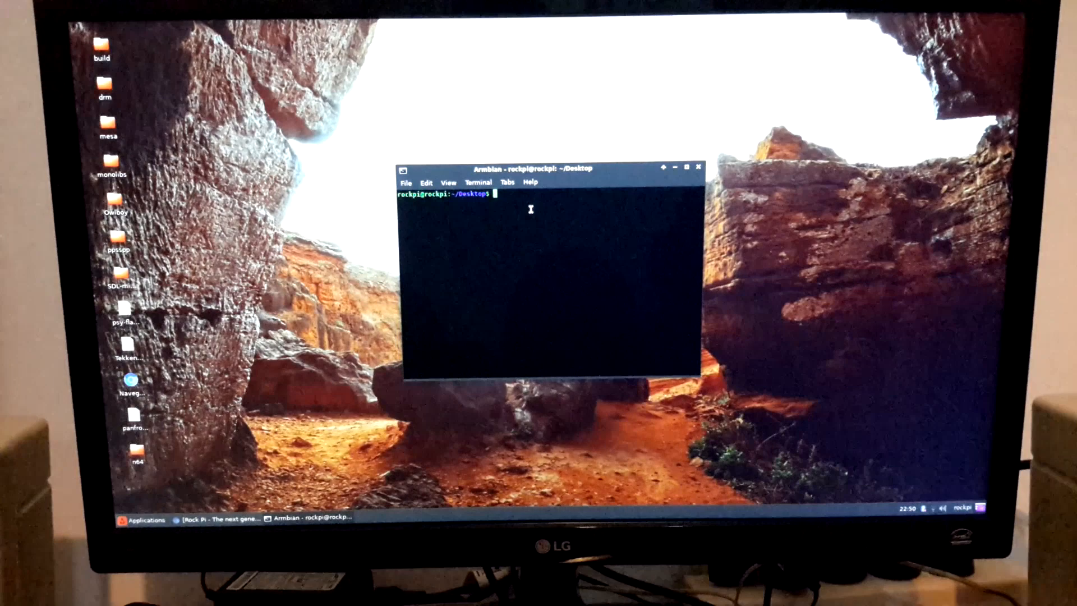
Step: Run glmark2 on Panfrost, interrupt it after several tests, and close the terminal
{"action": "type", "text": "glmark2"}
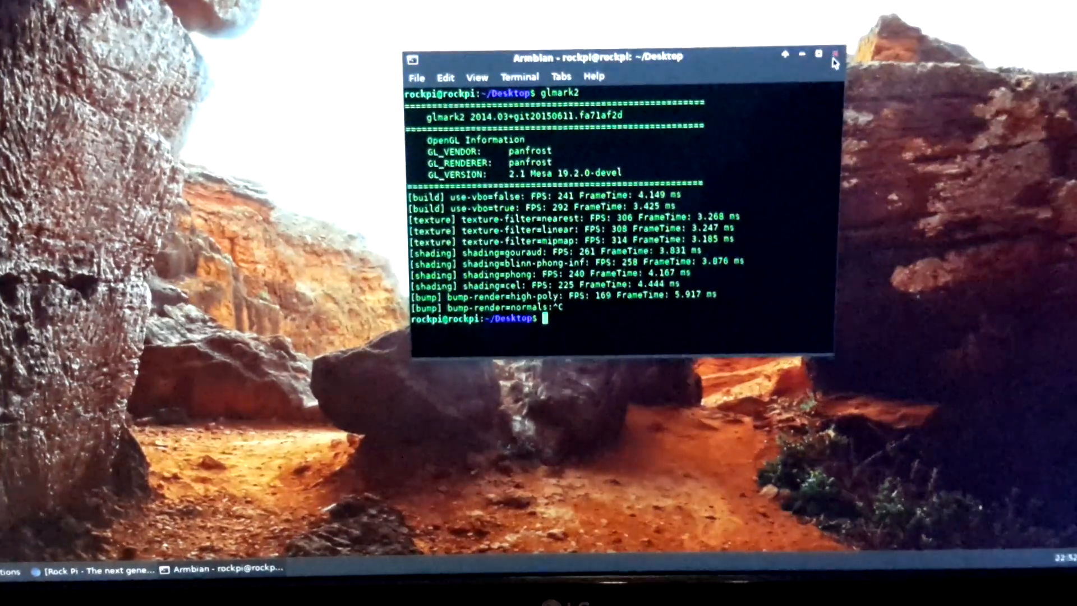
{"action": "left_click", "coordinate": [833, 55]}
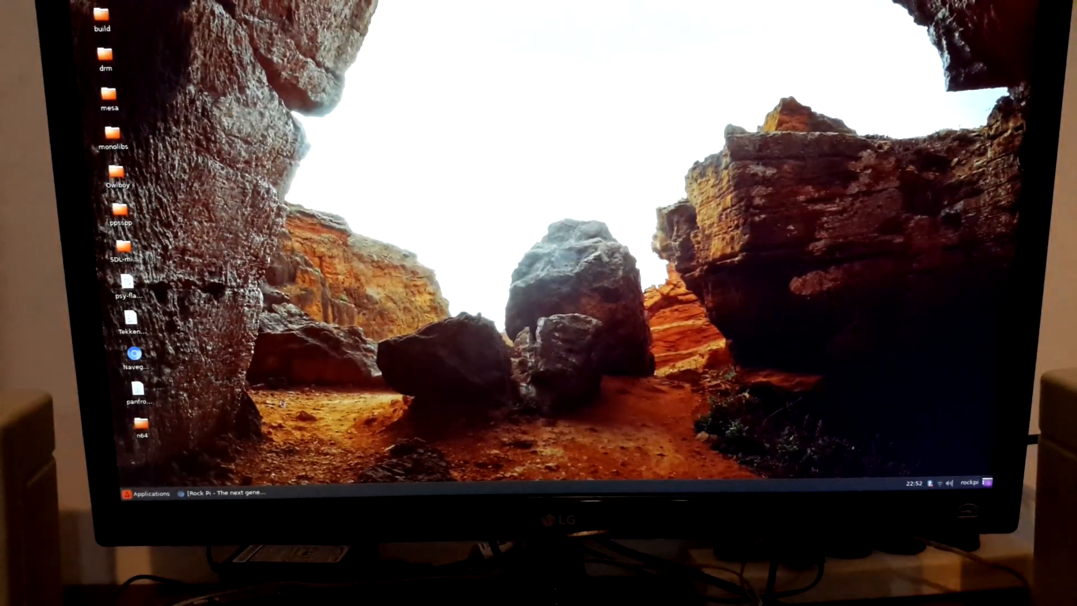
Step: Open the Owlboy folder and launch Owlboy.exe with mono from the game subfolder
{"action": "double_click", "coordinate": [115, 170]}
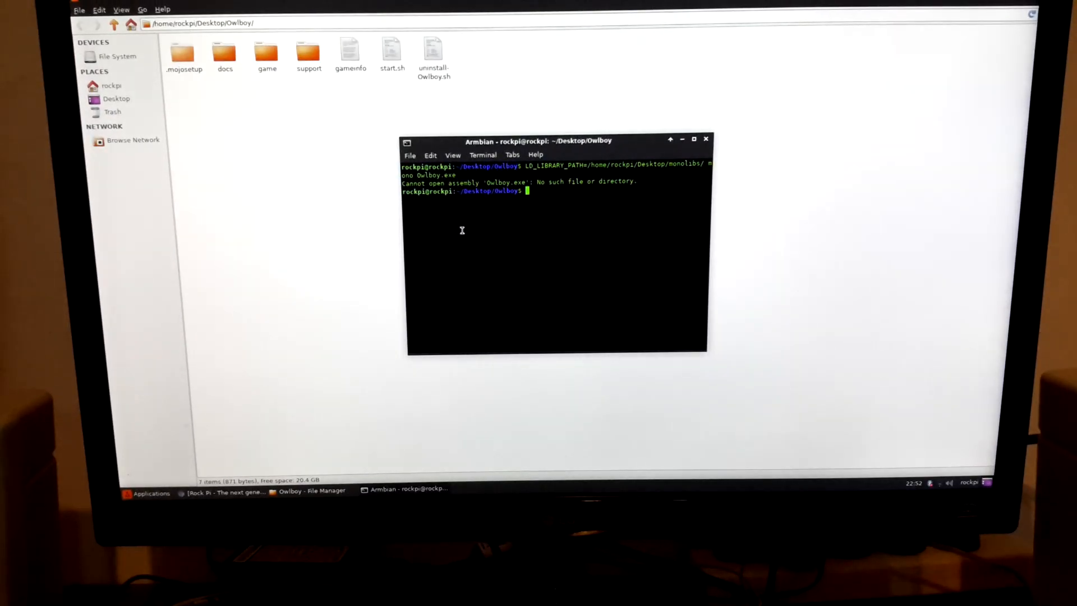
{"action": "type", "text": "cd game"}
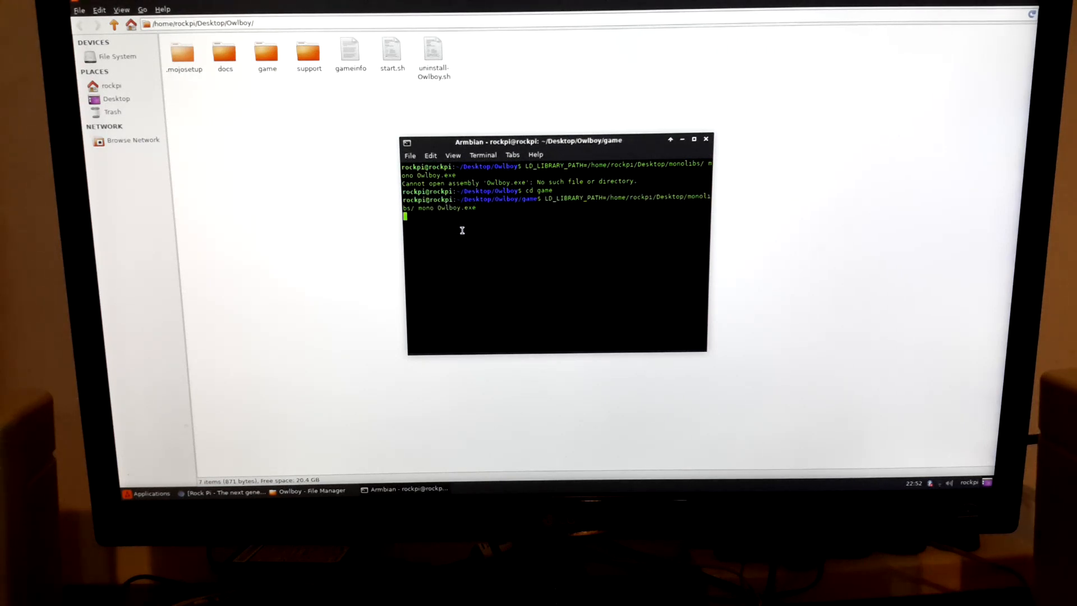
{"action": "key", "text": "Return"}
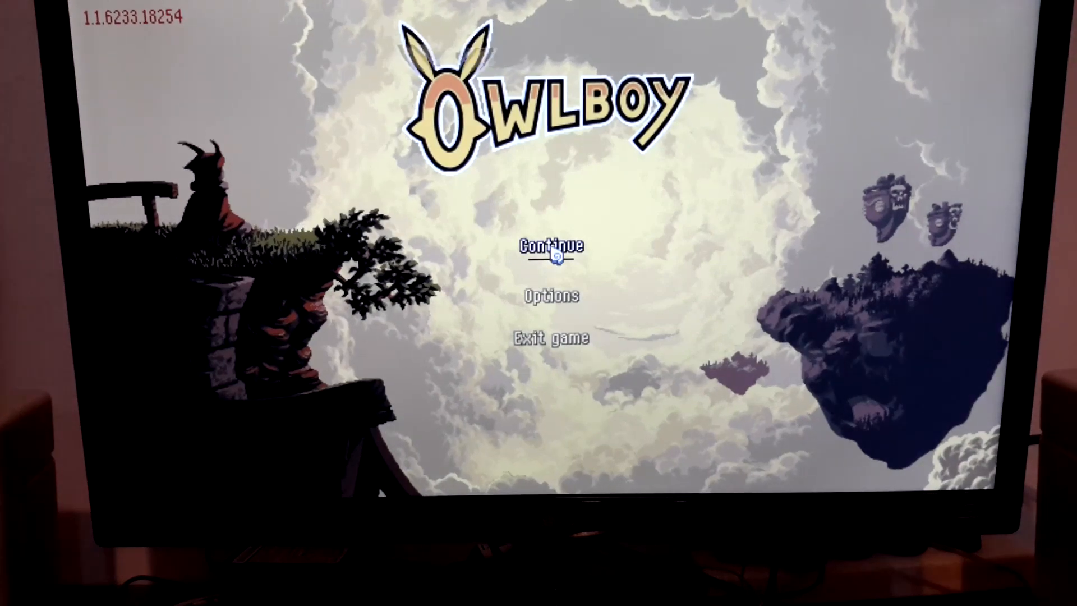
Step: Continue from the title screen into the first save slot, play, then pause
{"action": "left_click", "coordinate": [551, 248]}
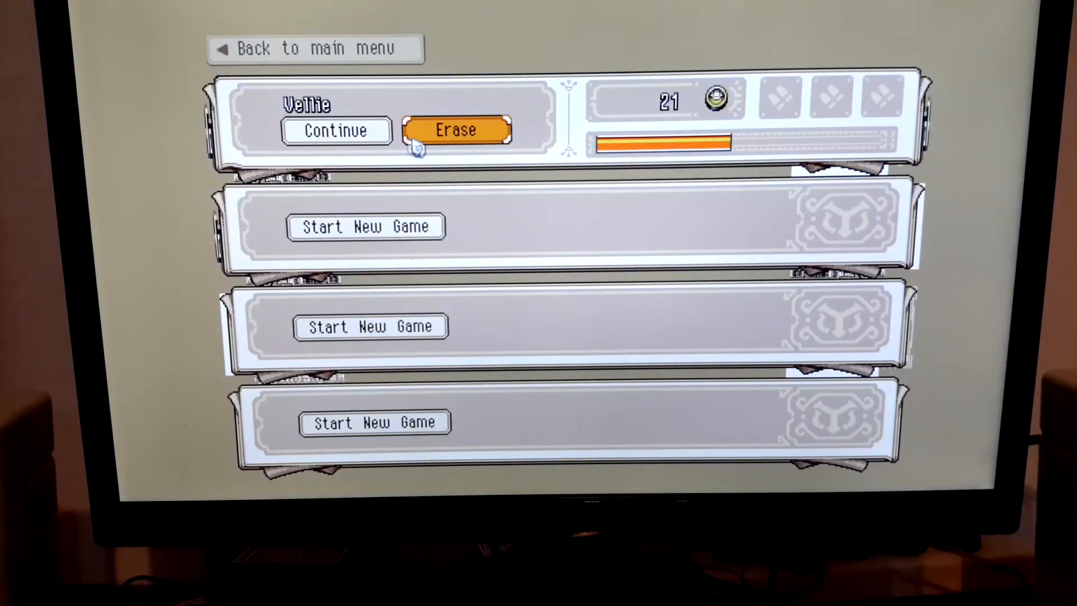
{"action": "left_click", "coordinate": [336, 129]}
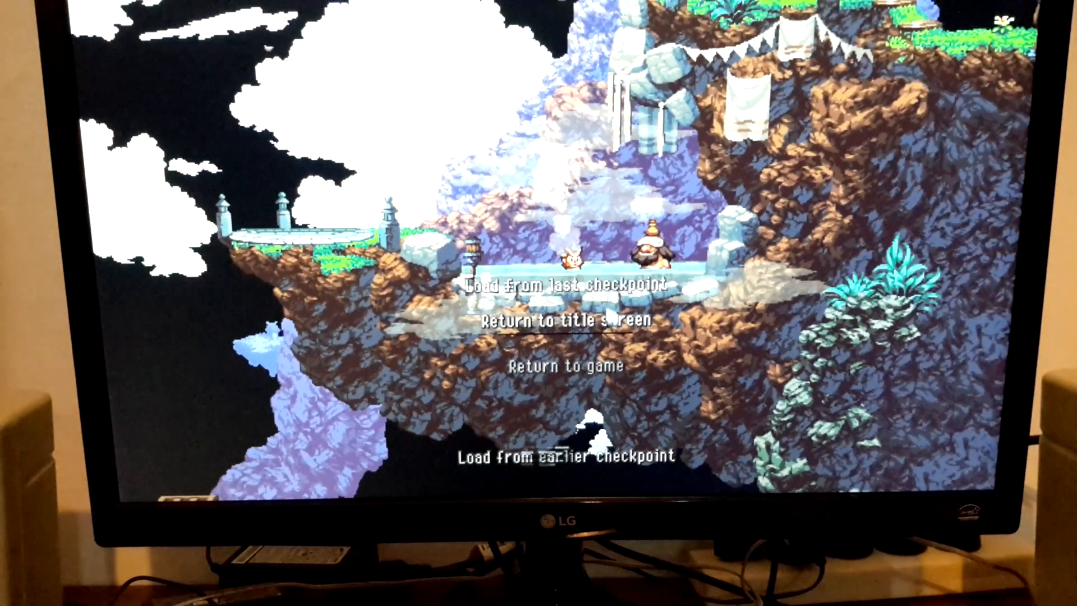
Step: Return to Owlboy's title screen from the pause menu and choose Exit game
{"action": "left_click", "coordinate": [562, 320]}
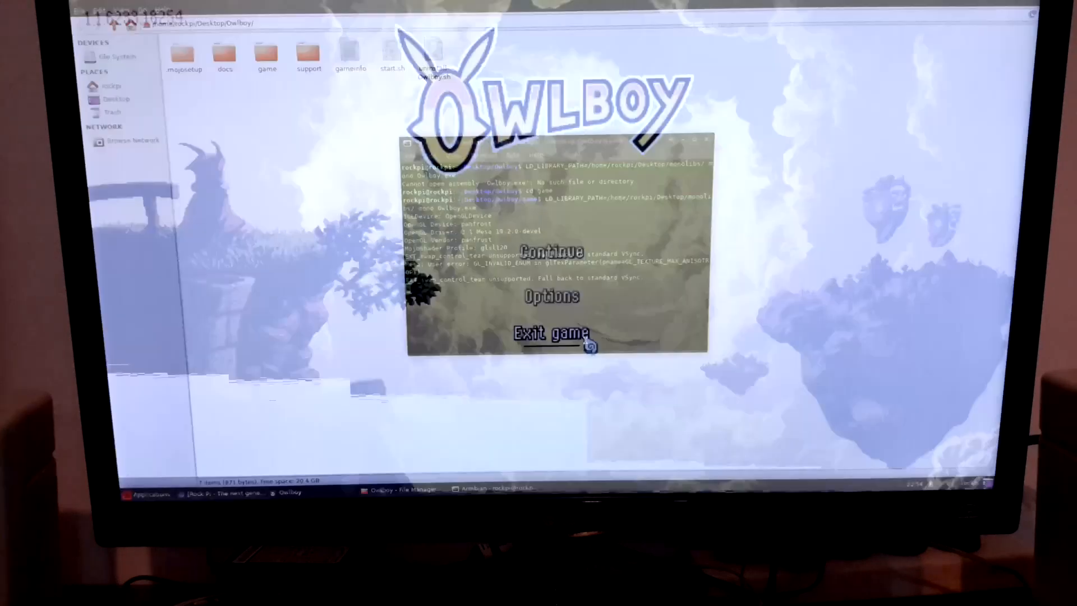
{"action": "left_click", "coordinate": [552, 334]}
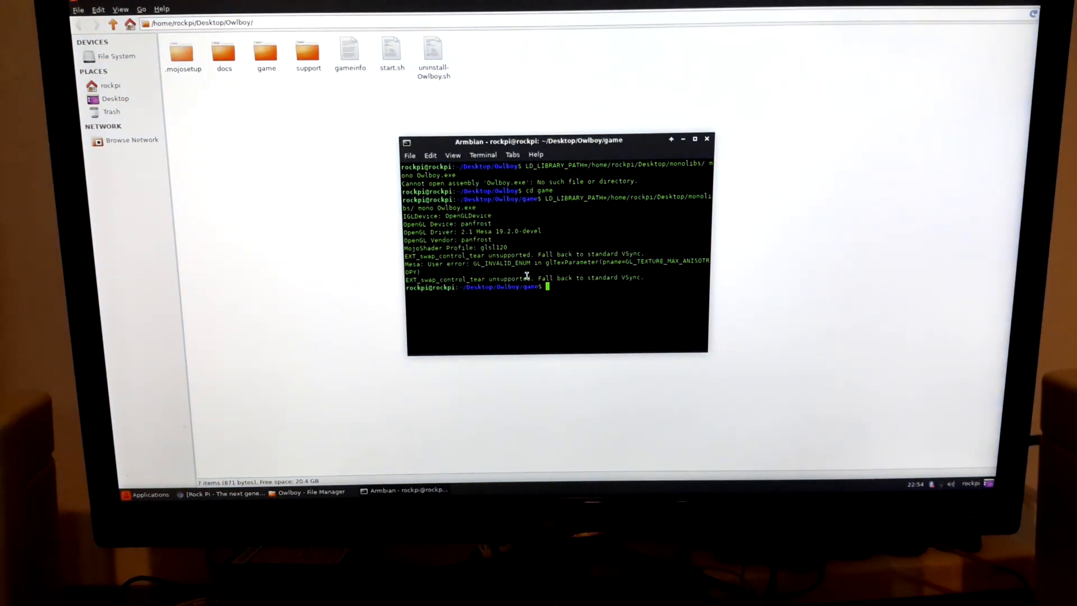
{"action": "mouse_move", "coordinate": [719, 135]}
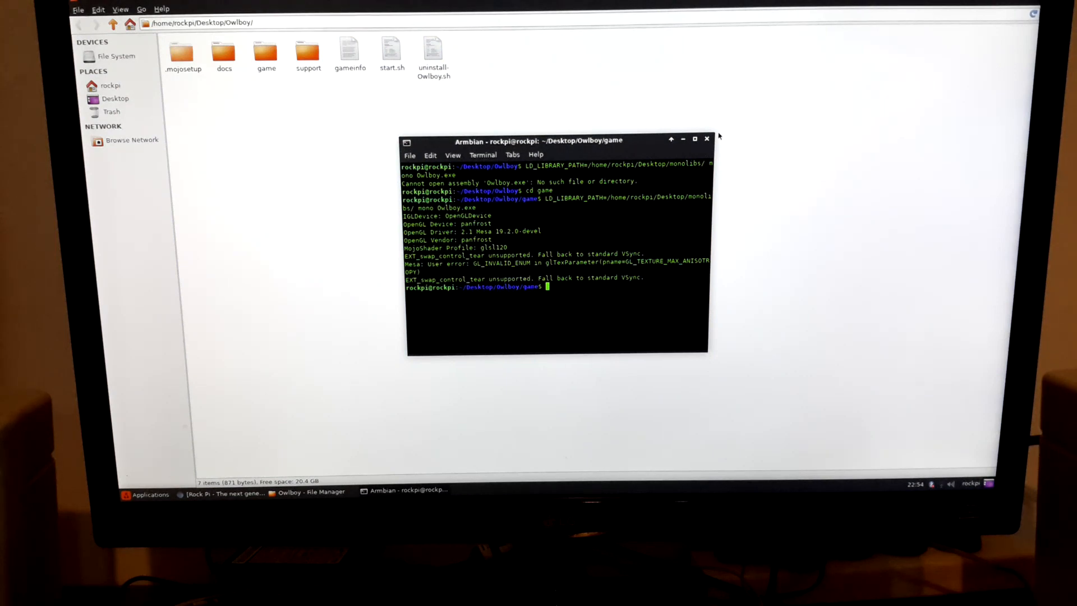
Step: Read the ROCK Pi 4 specifications on rockpi.org down to the camera details, then close the tab
{"action": "left_click", "coordinate": [706, 138]}
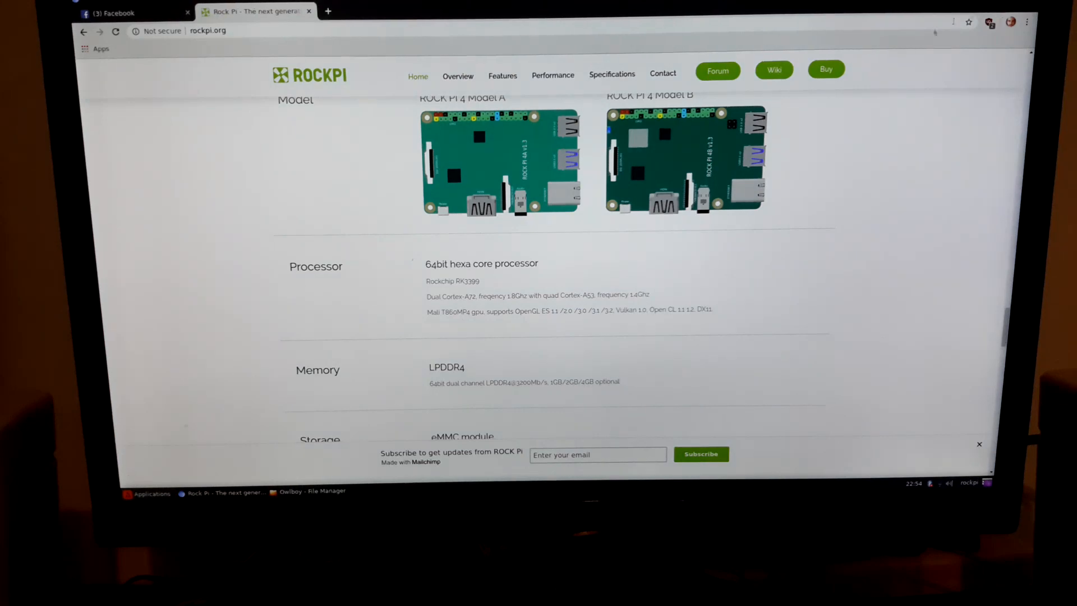
{"action": "scroll", "scroll_direction": "down", "scroll_amount": 3}
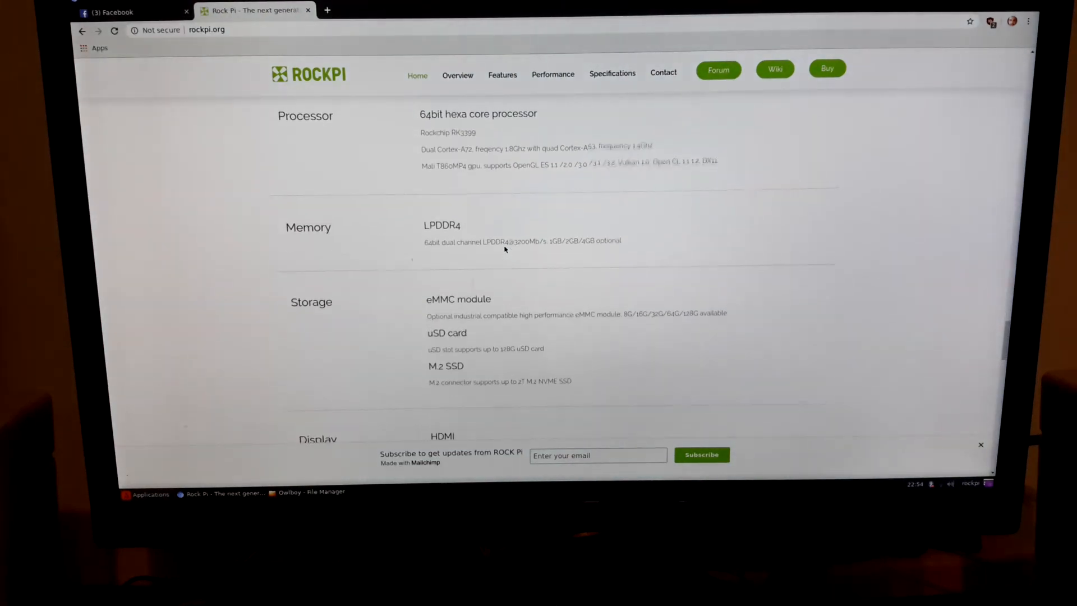
{"action": "scroll", "scroll_direction": "up", "scroll_amount": 3}
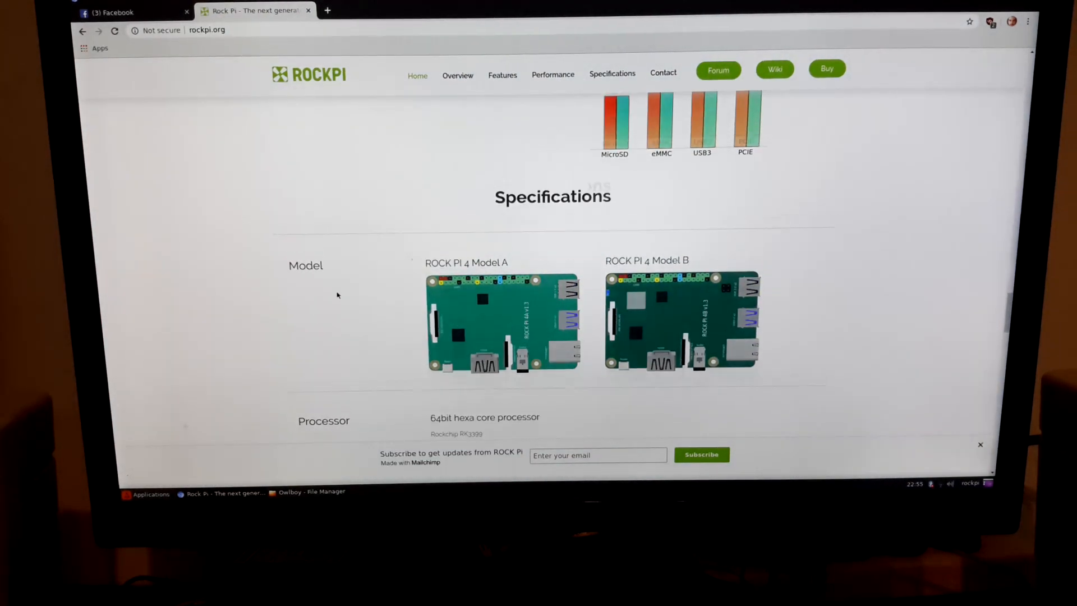
{"action": "scroll", "scroll_direction": "up", "scroll_amount": 3}
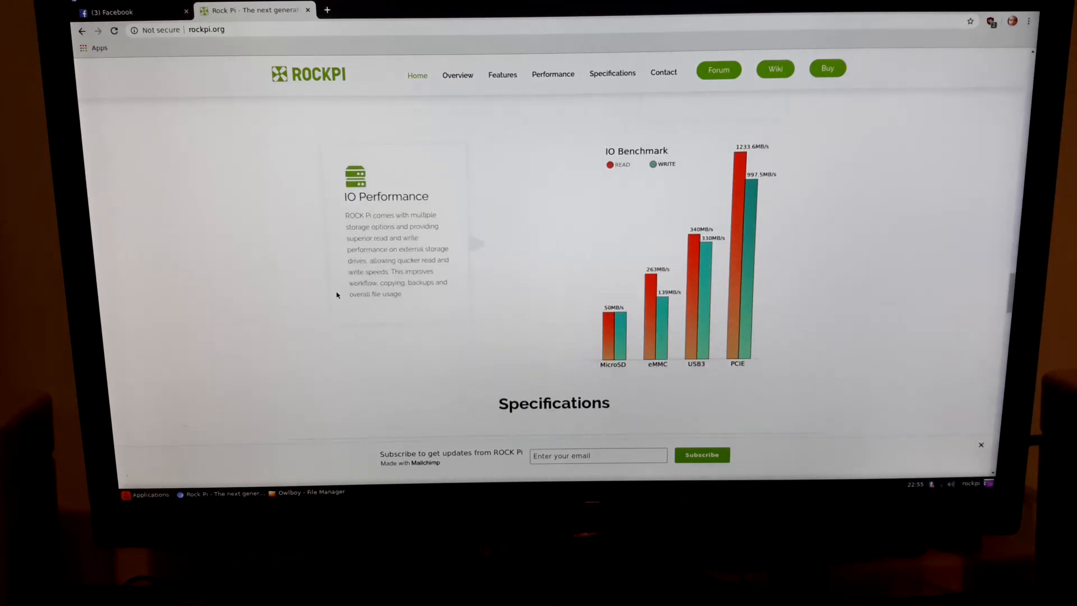
{"action": "scroll", "scroll_direction": "down", "scroll_amount": 3}
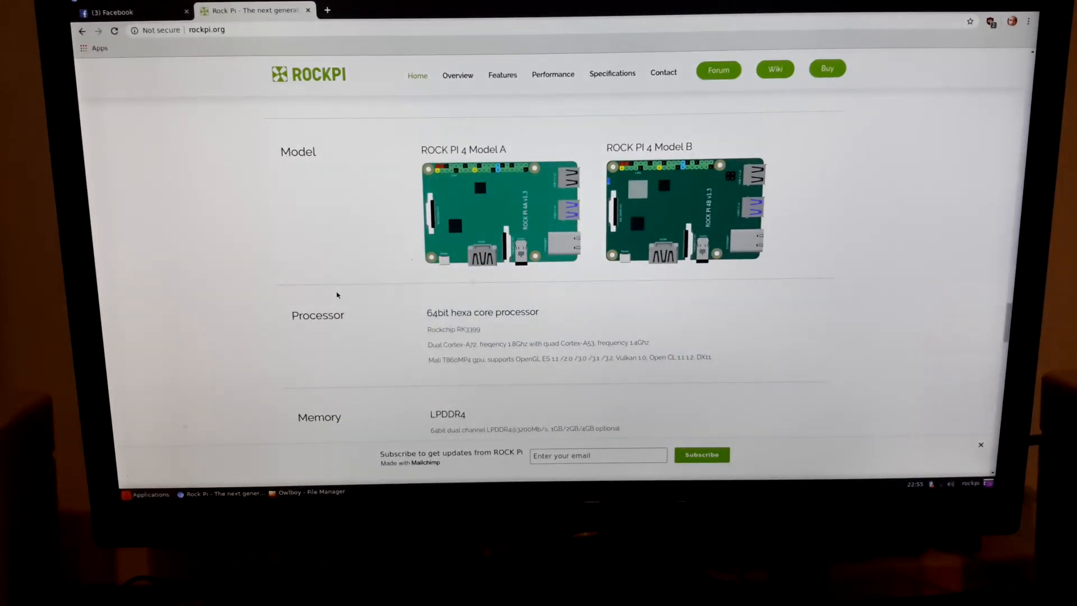
{"action": "scroll", "scroll_direction": "down", "scroll_amount": 3}
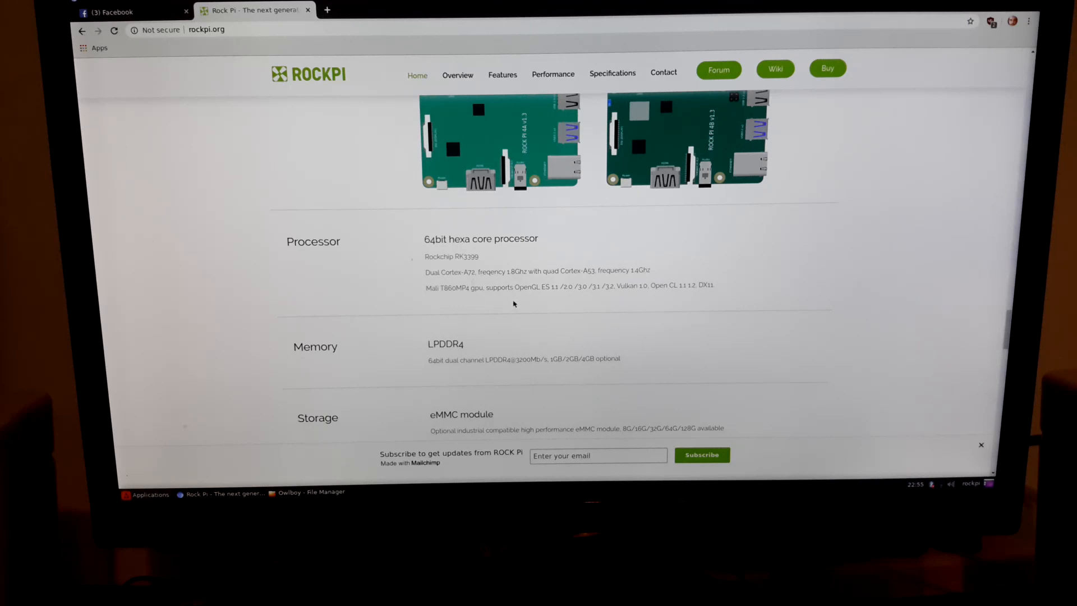
{"action": "scroll", "scroll_direction": "up", "scroll_amount": 3}
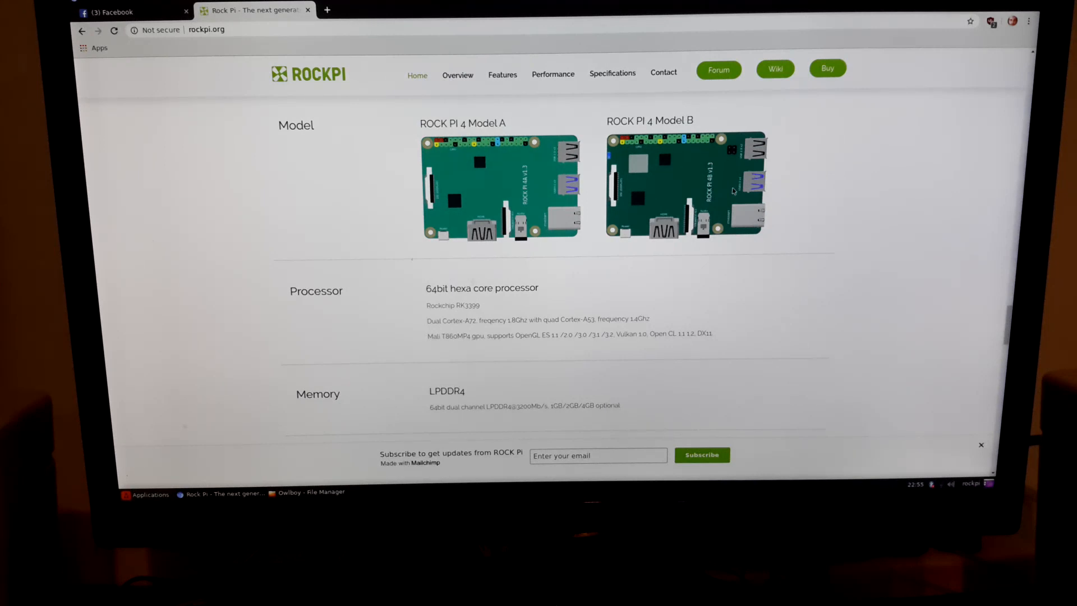
{"action": "mouse_move", "coordinate": [722, 198]}
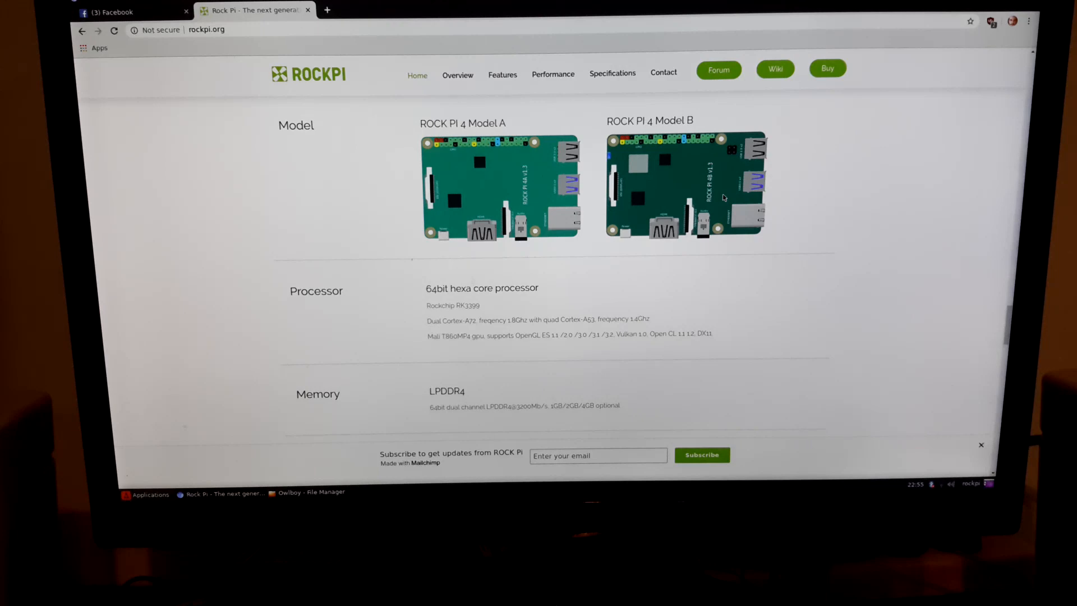
{"action": "mouse_move", "coordinate": [650, 268]}
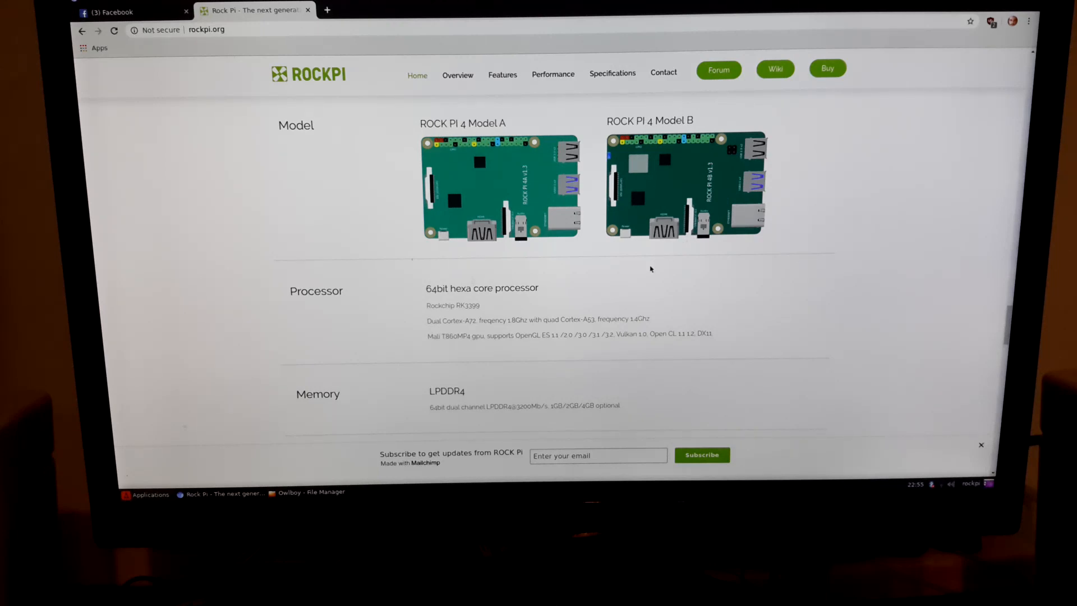
{"action": "scroll", "scroll_direction": "down", "scroll_amount": 3}
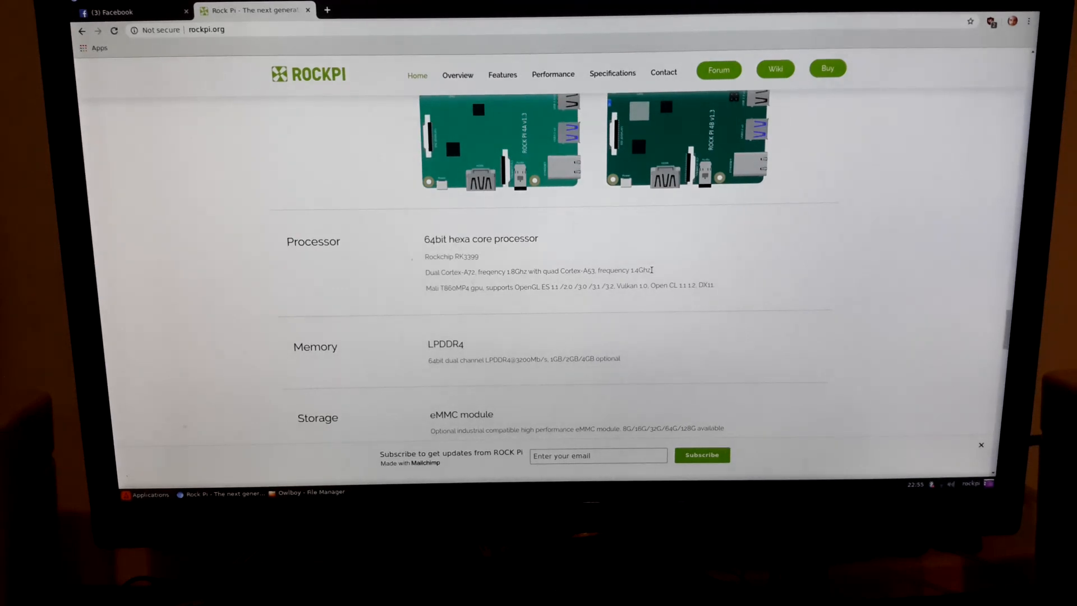
{"action": "scroll", "scroll_direction": "down", "scroll_amount": 3}
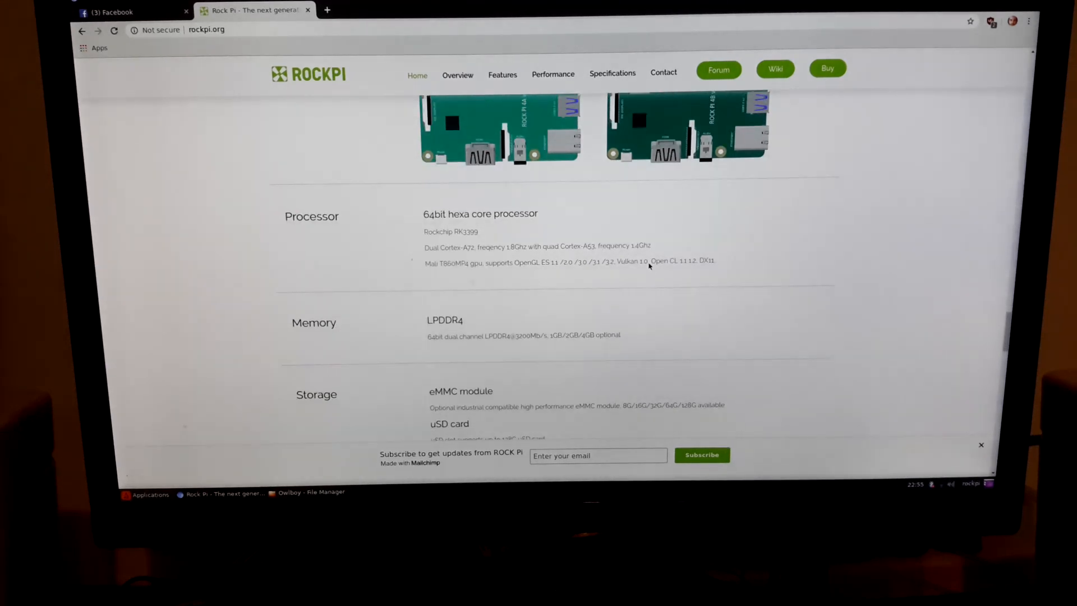
{"action": "scroll", "scroll_direction": "down", "scroll_amount": 3}
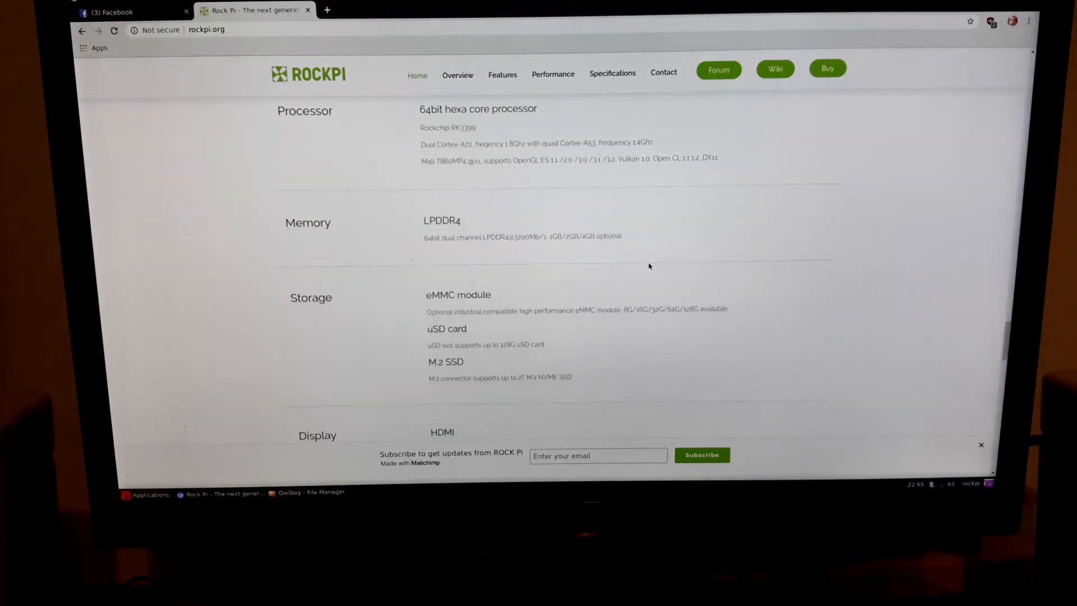
{"action": "scroll", "scroll_direction": "down", "scroll_amount": 3}
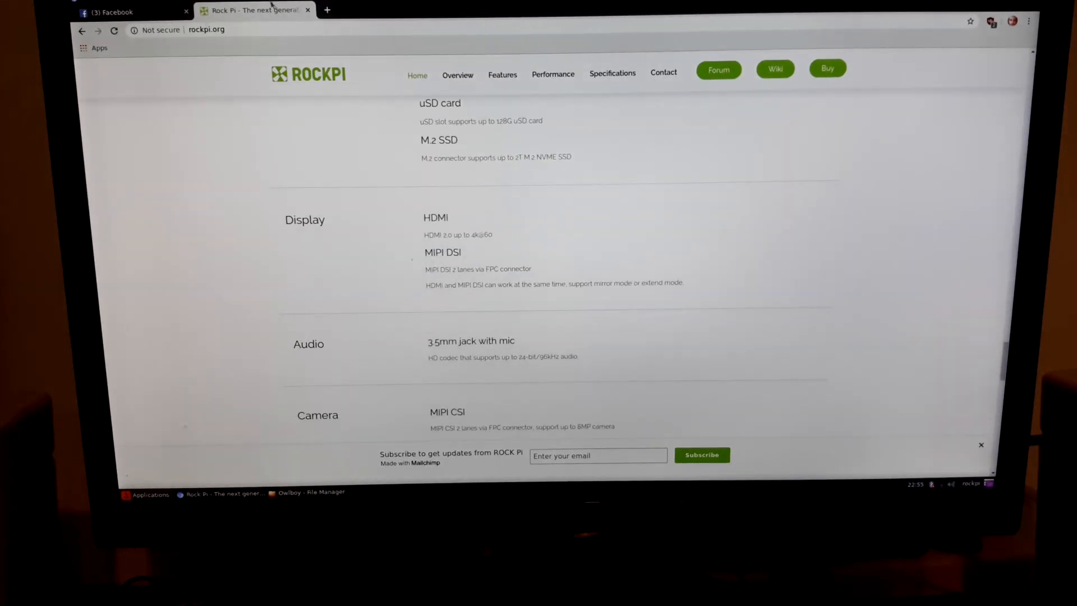
{"action": "left_click", "coordinate": [124, 12]}
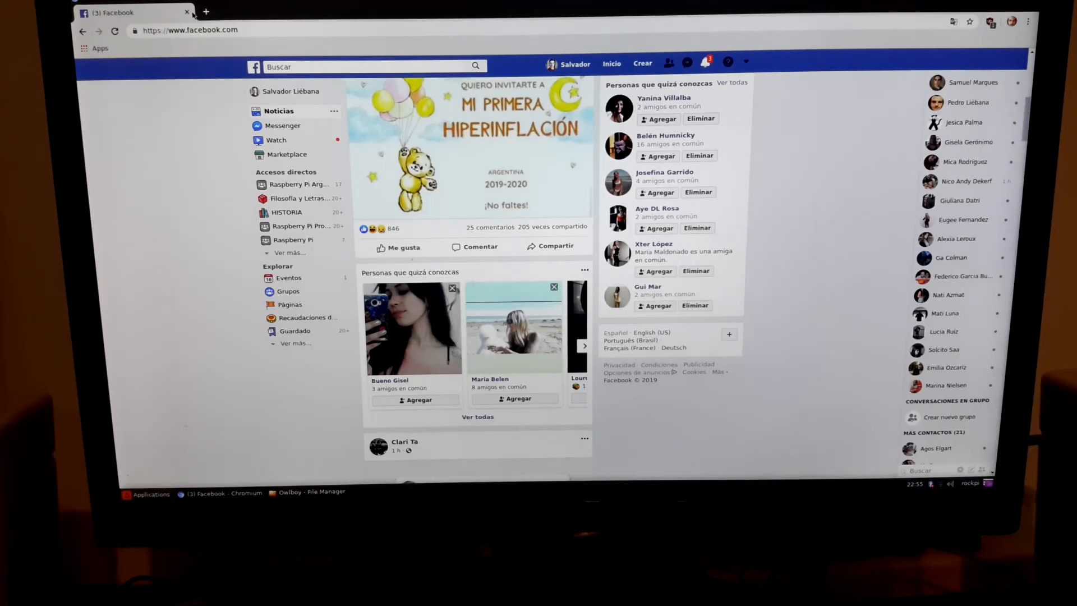
Step: Close Chromium and the Thunar window, then run htop in a new terminal
{"action": "left_click", "coordinate": [288, 493]}
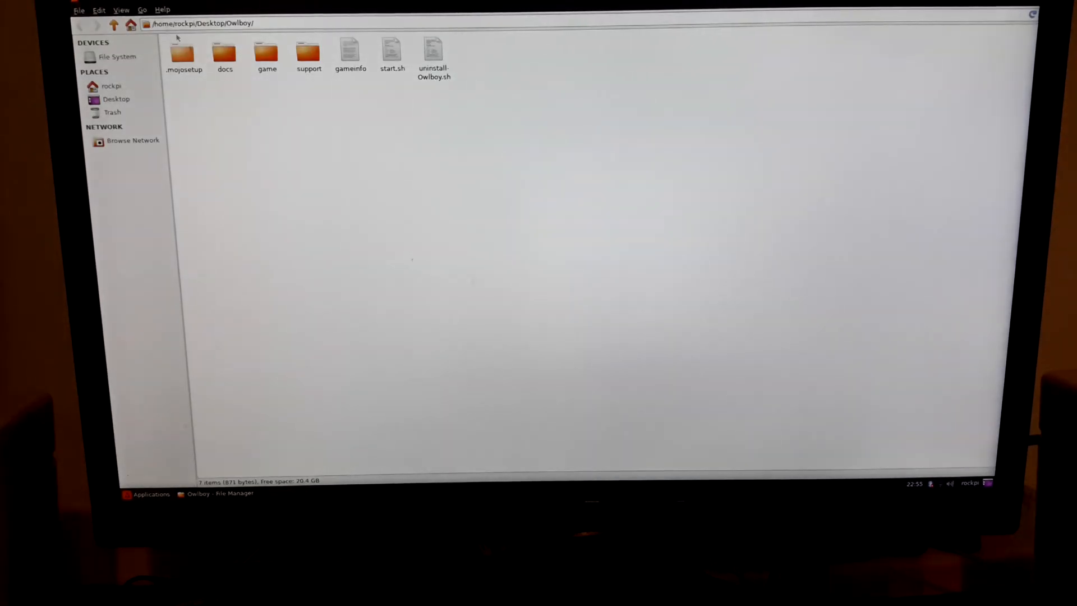
{"action": "left_click", "coordinate": [79, 9]}
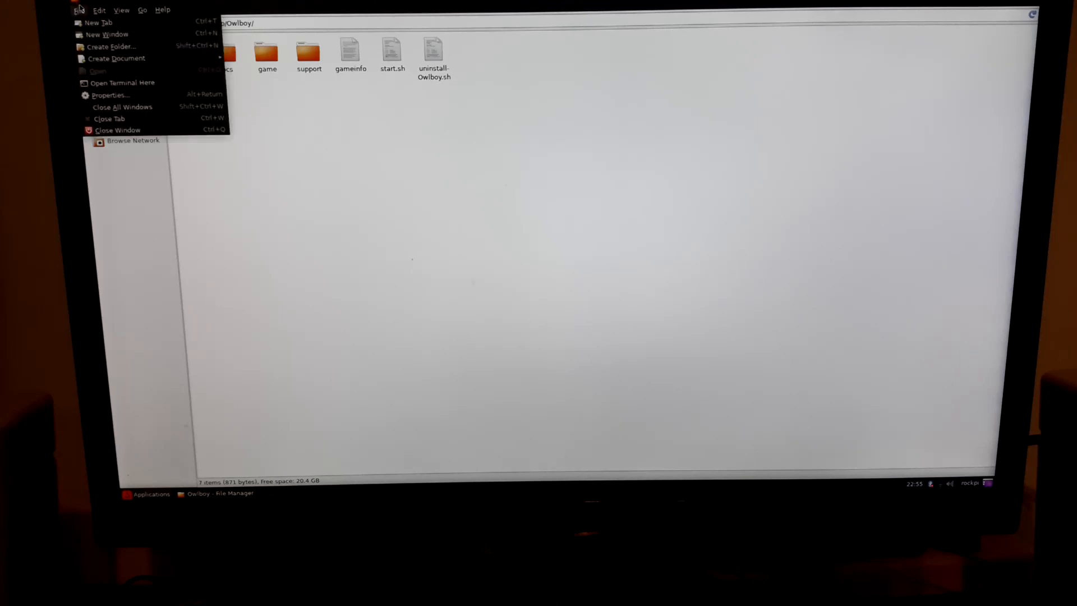
{"action": "left_click", "coordinate": [118, 130]}
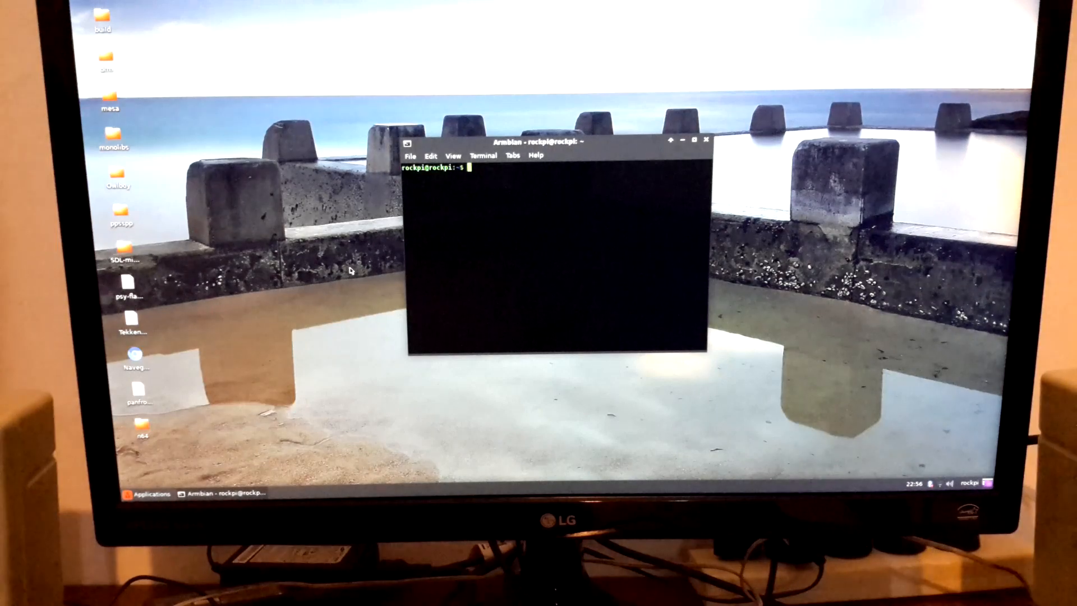
{"action": "type", "text": "htop"}
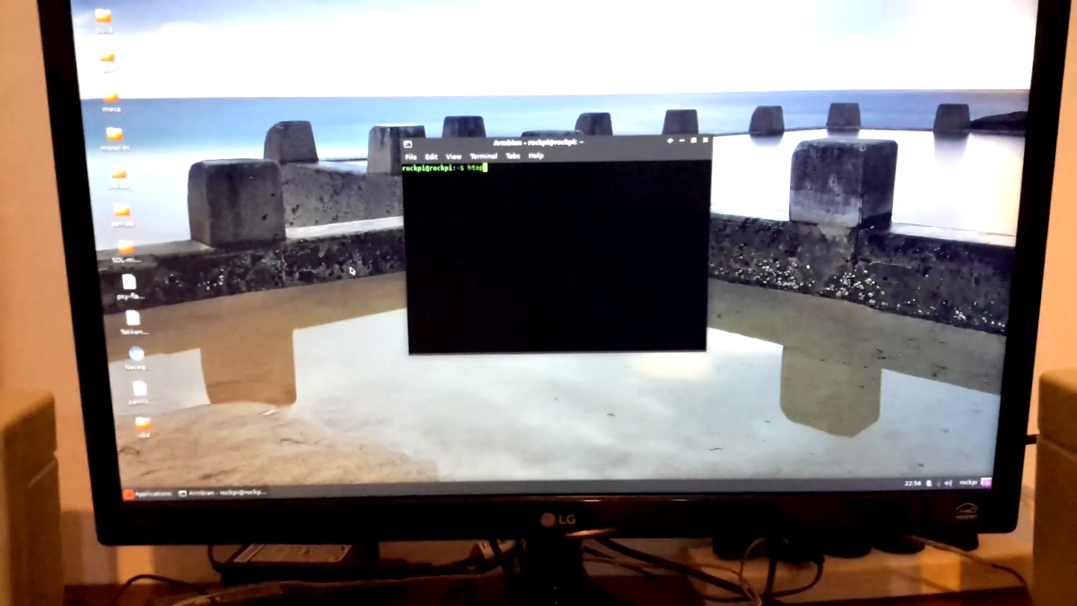
{"action": "key", "text": "Return"}
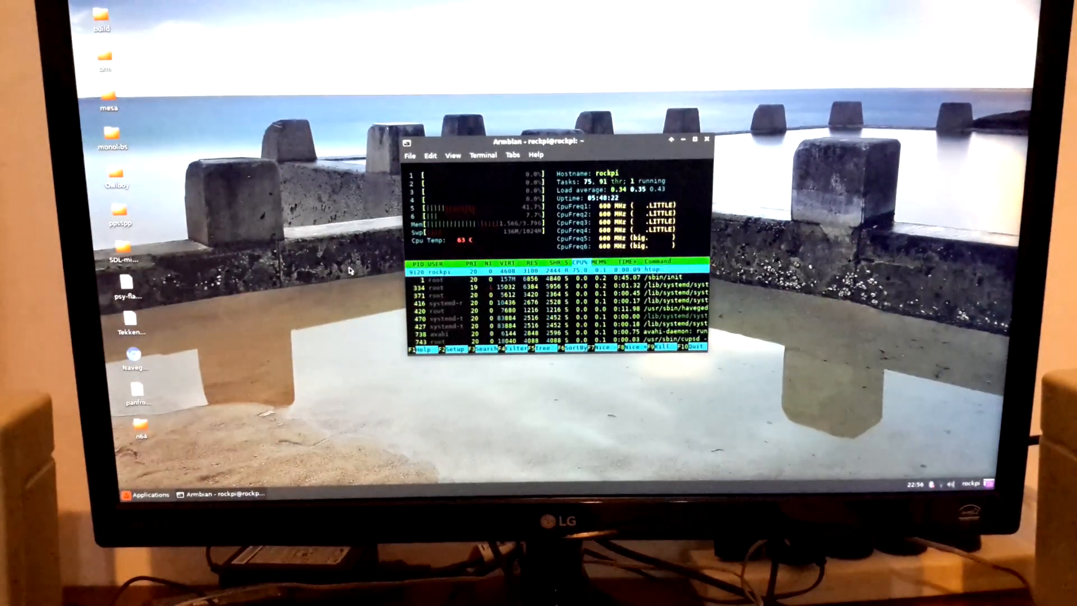